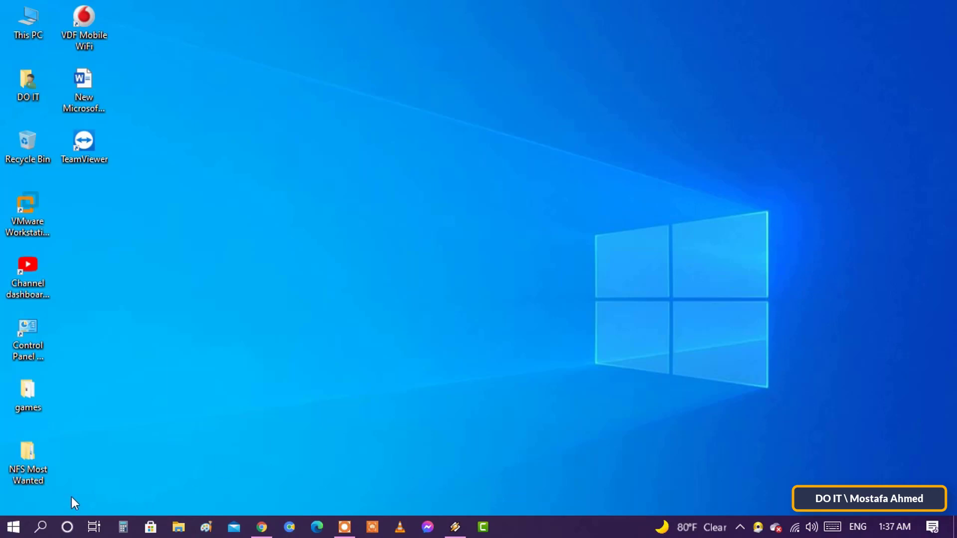
# Bring up the Run dialog with Win+R
pyautogui.press('win+r')
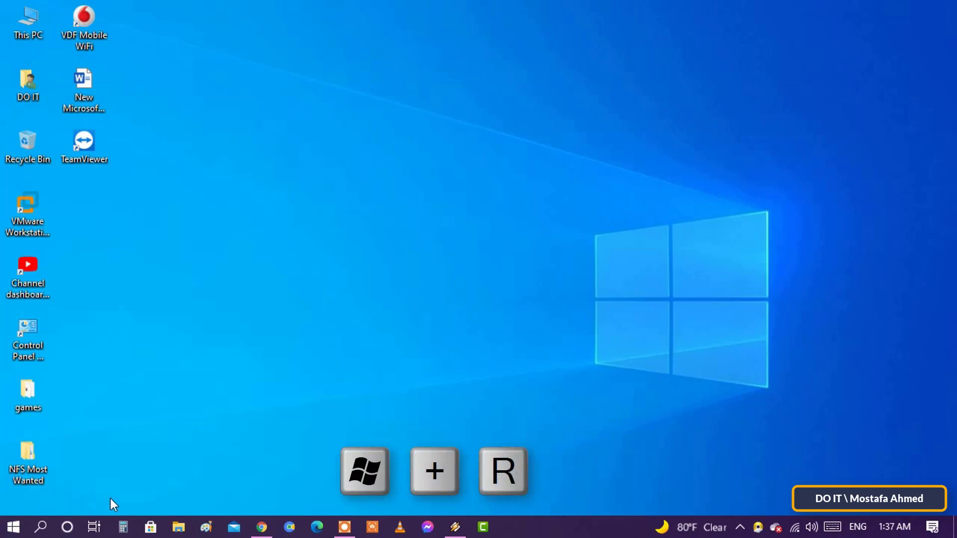
pyautogui.moveTo(178, 495)
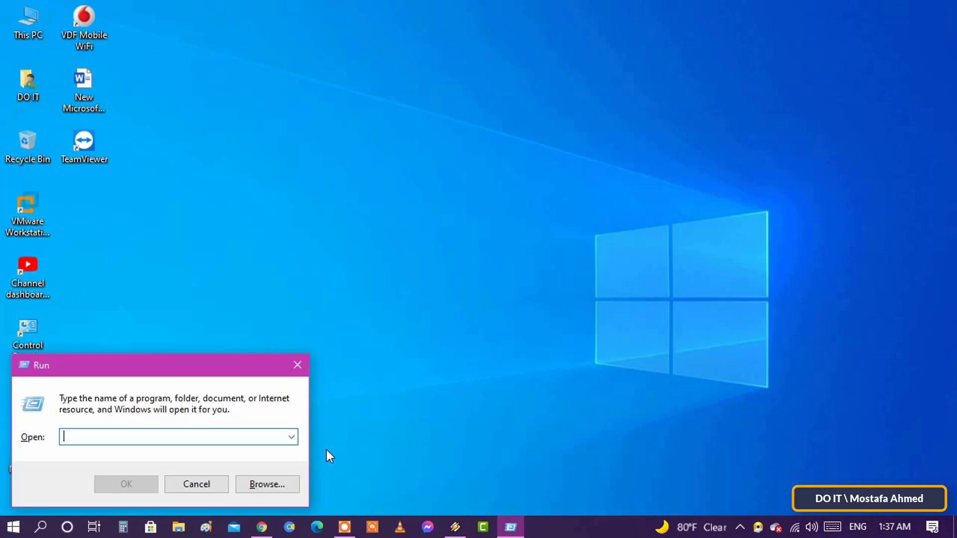
# Enter c:\windows\microsoft.net\Framework via the autocomplete suggestion and open it
pyautogui.write('c:windows')
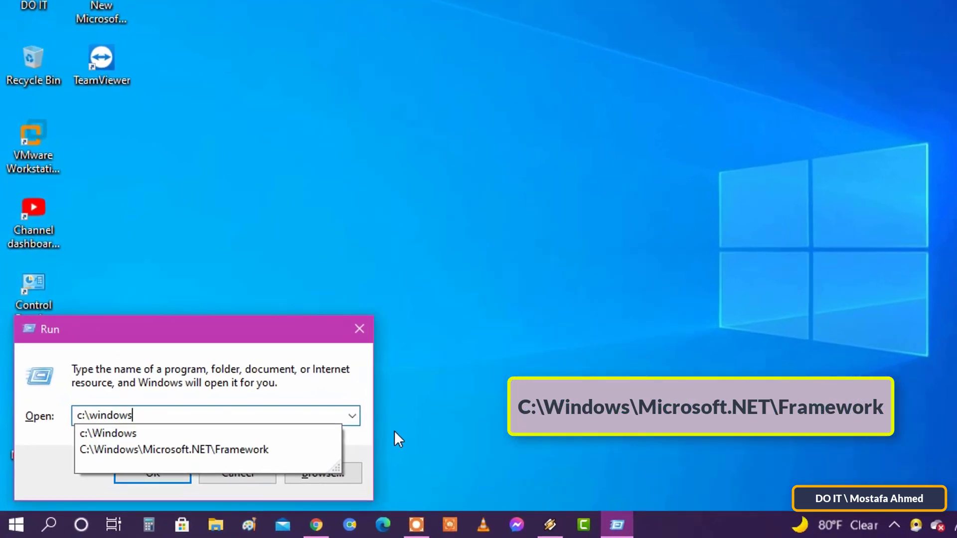
pyautogui.write('\\micr')
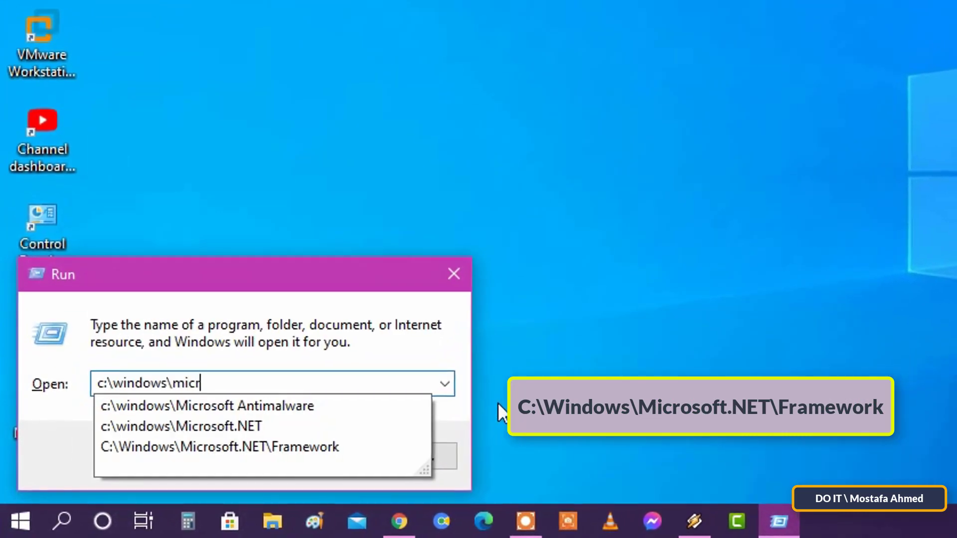
pyautogui.write('osoft.ne')
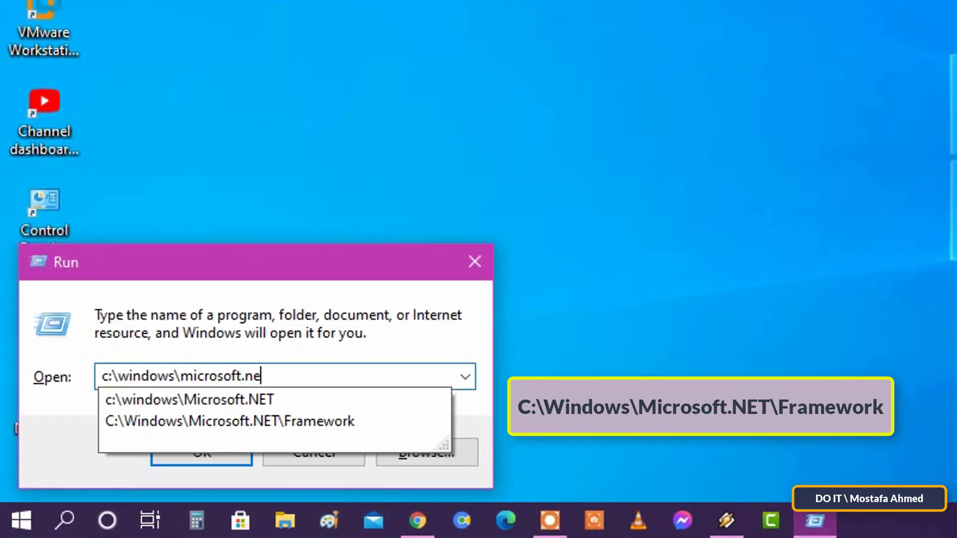
pyautogui.write('\\framework')
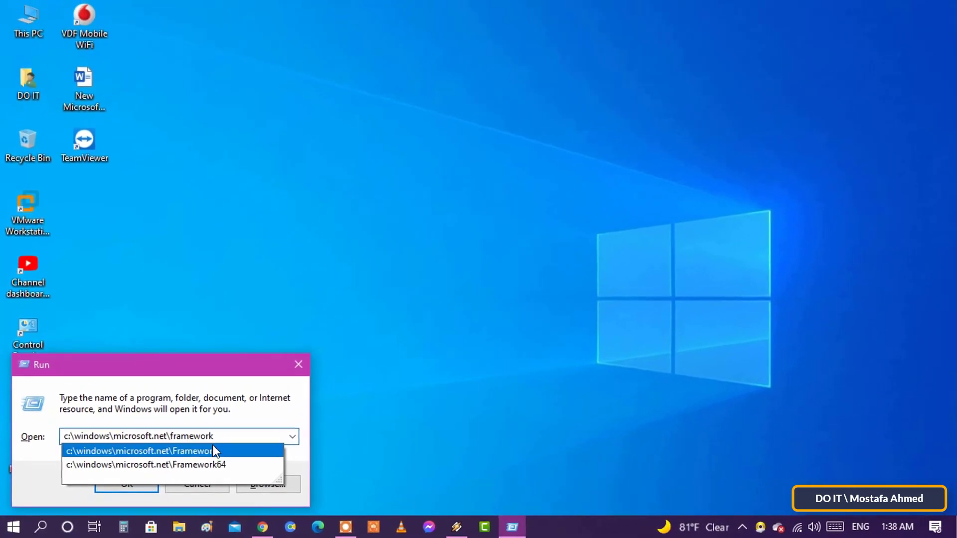
pyautogui.click(141, 450)
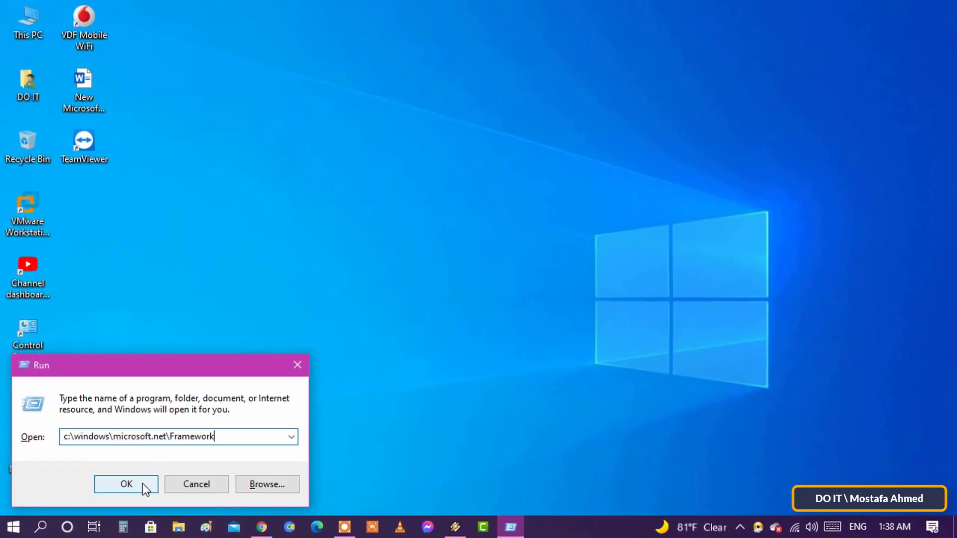
pyautogui.click(126, 484)
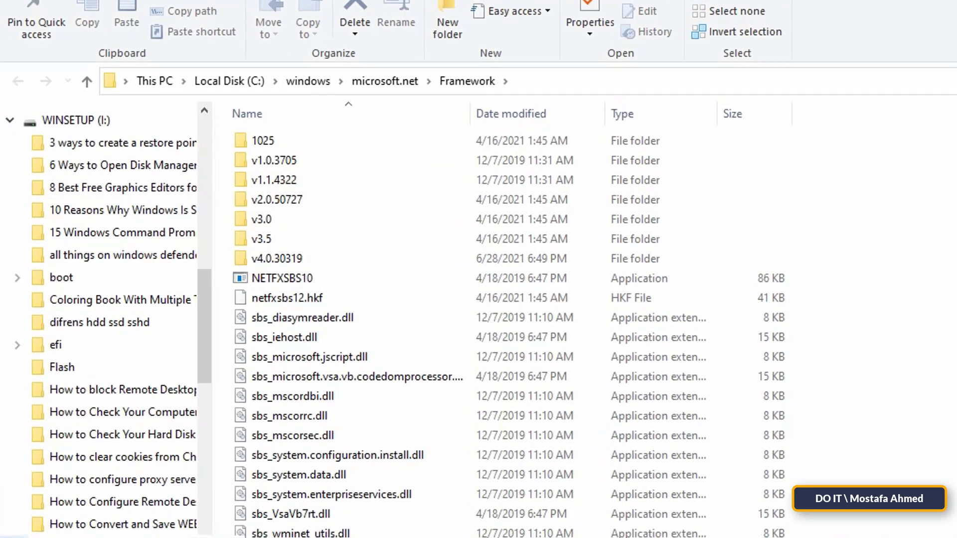
# Go into the v4.0.30319 folder inside Framework
pyautogui.click(276, 258)
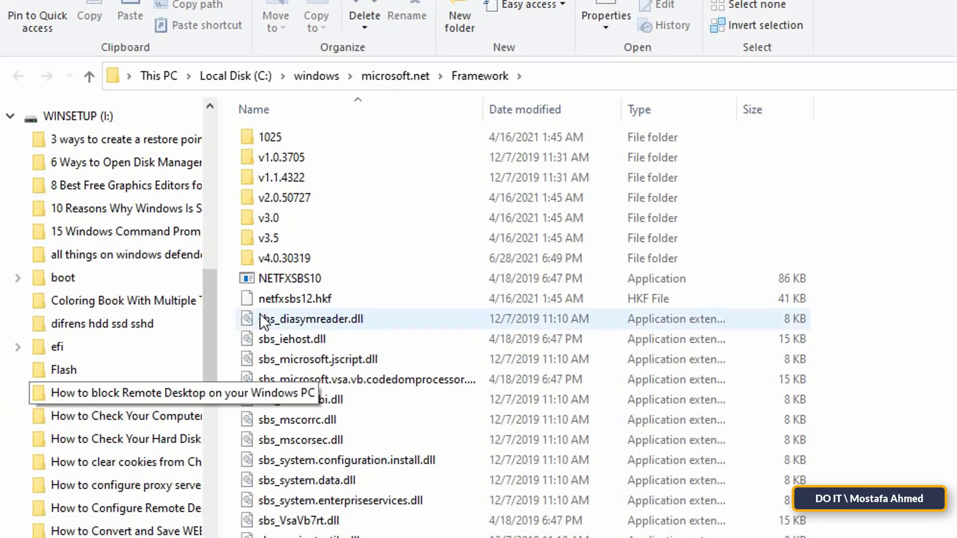
pyautogui.click(282, 258)
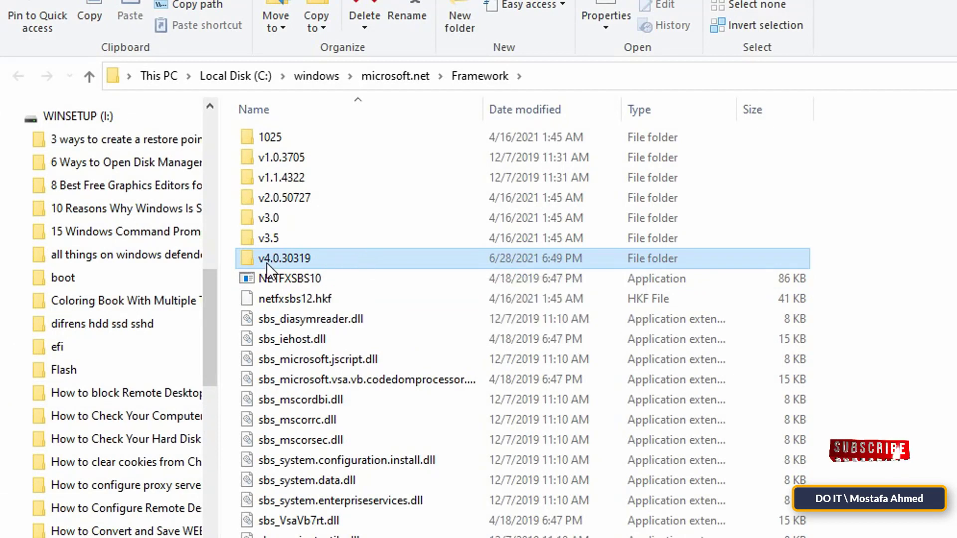
pyautogui.moveTo(367, 261)
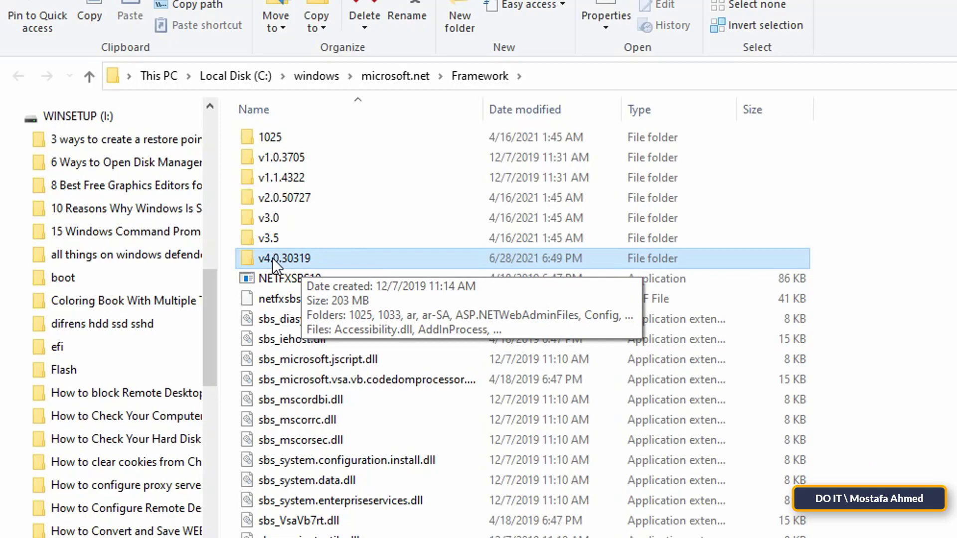
pyautogui.doubleClick(284, 258)
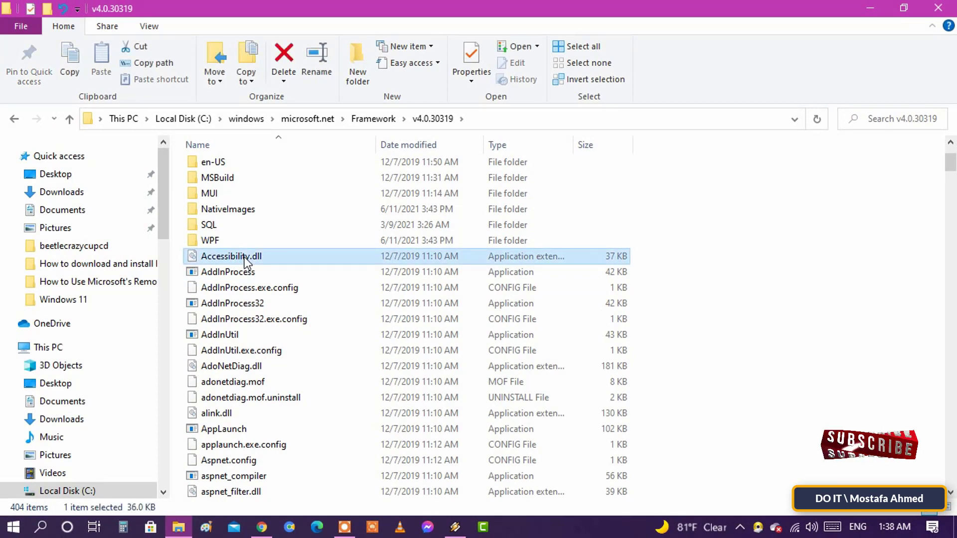
# Bring up the Properties window for Accessibility.dll from its context menu
pyautogui.rightClick(231, 256)
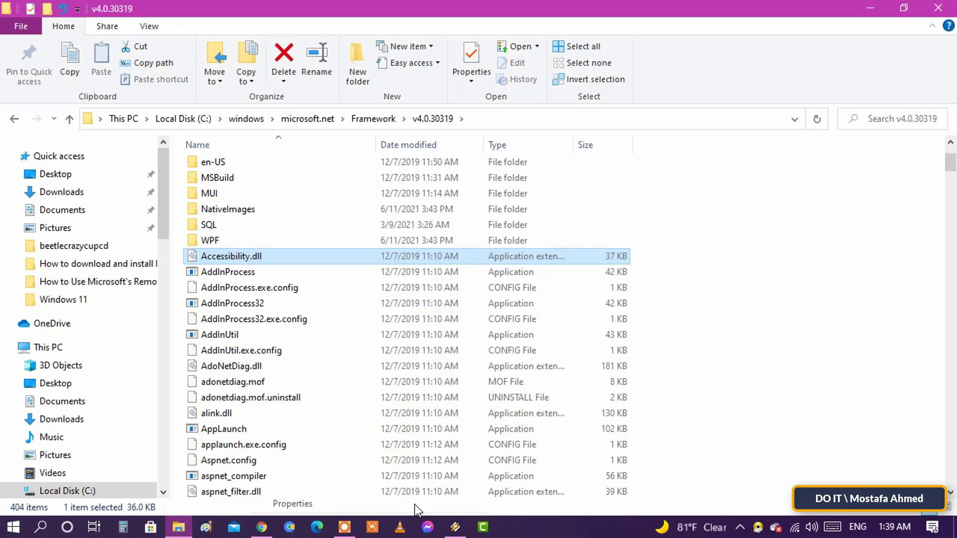
pyautogui.click(471, 63)
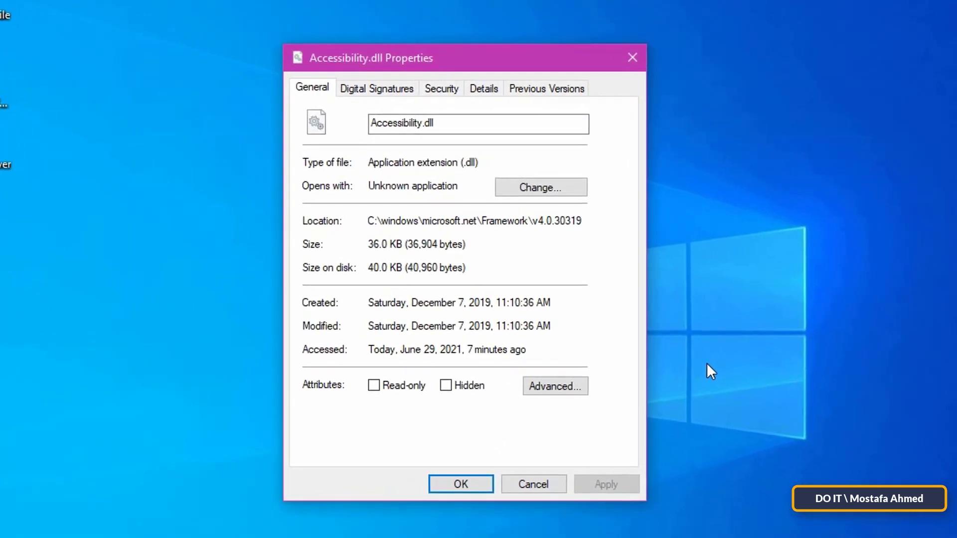
# Show the Details page listing .NET Framework file and product version 4.8.4084.0
pyautogui.click(483, 89)
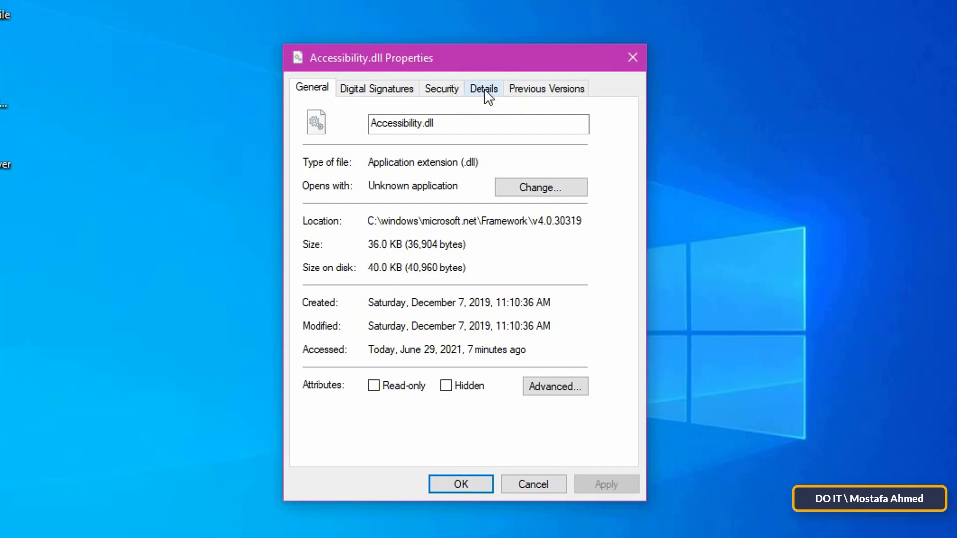
pyautogui.click(483, 88)
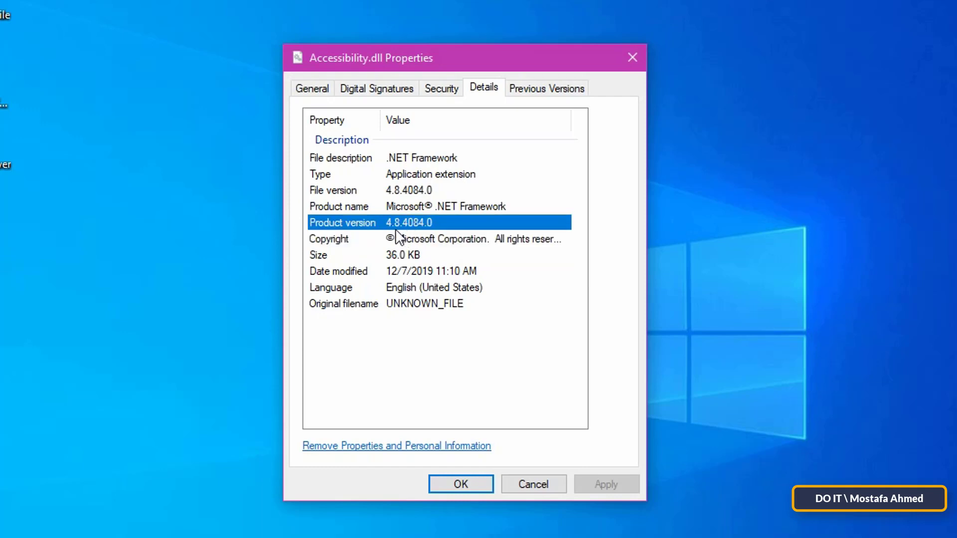
pyautogui.moveTo(631, 325)
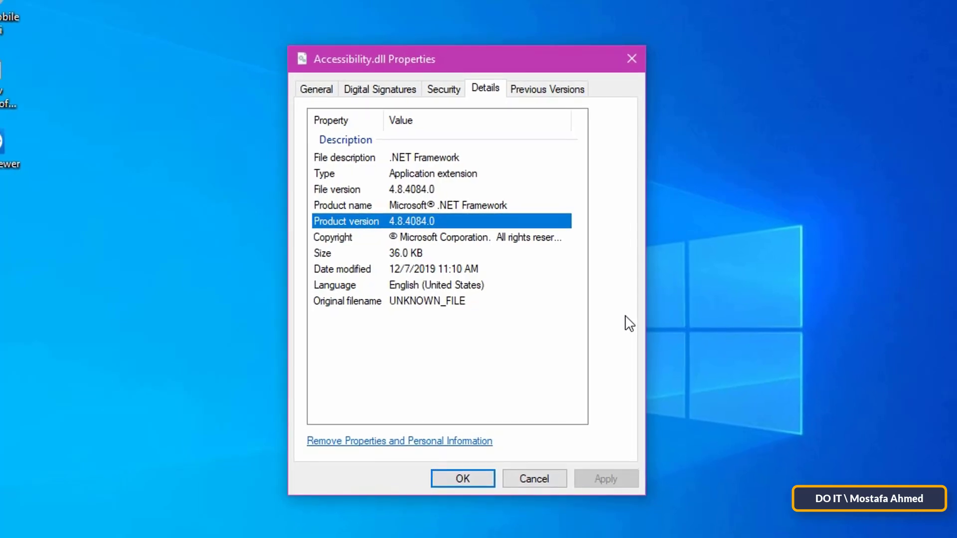
pyautogui.moveTo(464, 59); pyautogui.dragTo(467, 69)
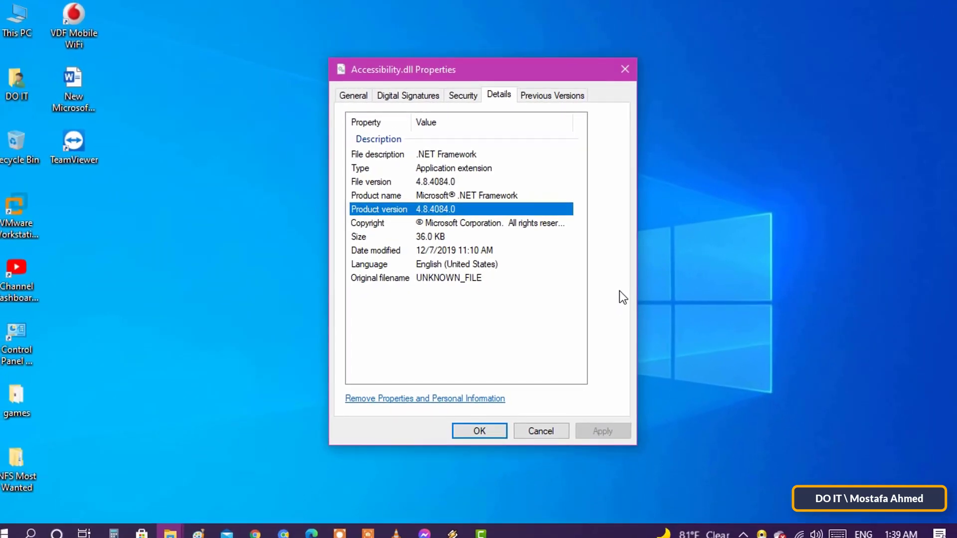